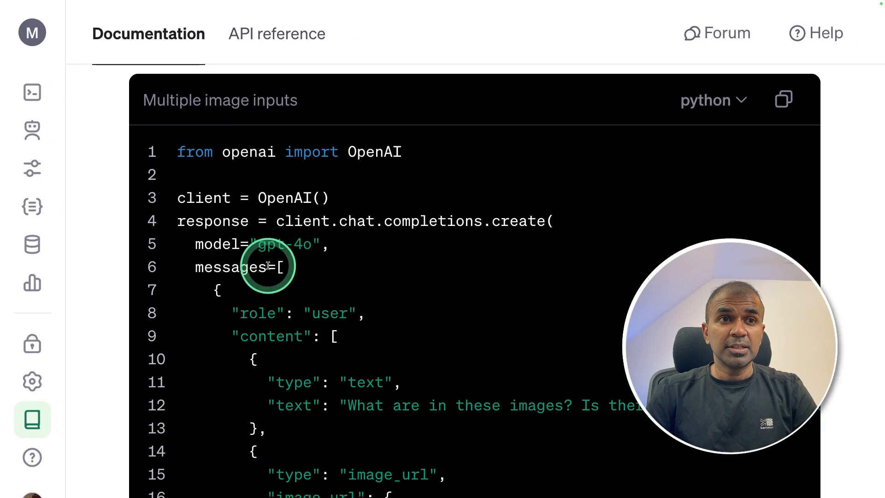
# - Scroll the channel's videos and open 'Secrets to Self-Hosting Ollama on a Remote Server'
pyautogui.doubleClick(284, 244)
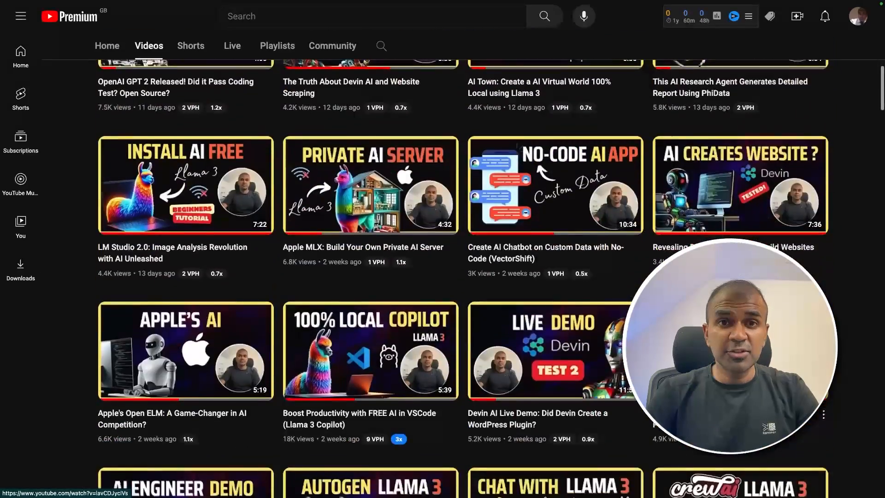
pyautogui.scroll(-3)
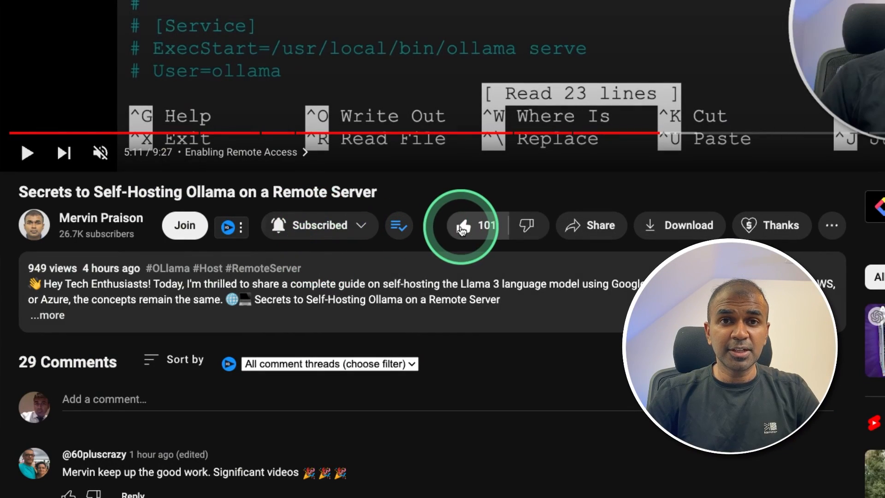
pyautogui.moveTo(463, 228)
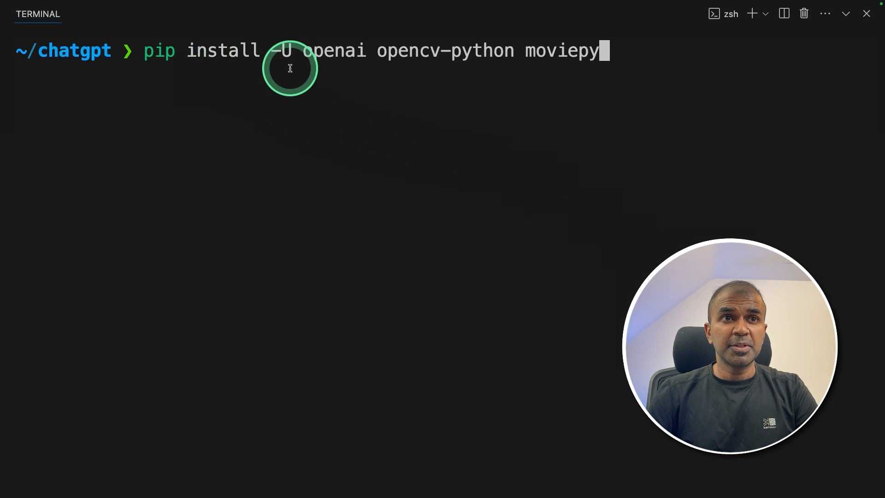
# - Run pip install -U openai opencv-python moviepy in the integrated terminal
pyautogui.doubleClick(334, 51)
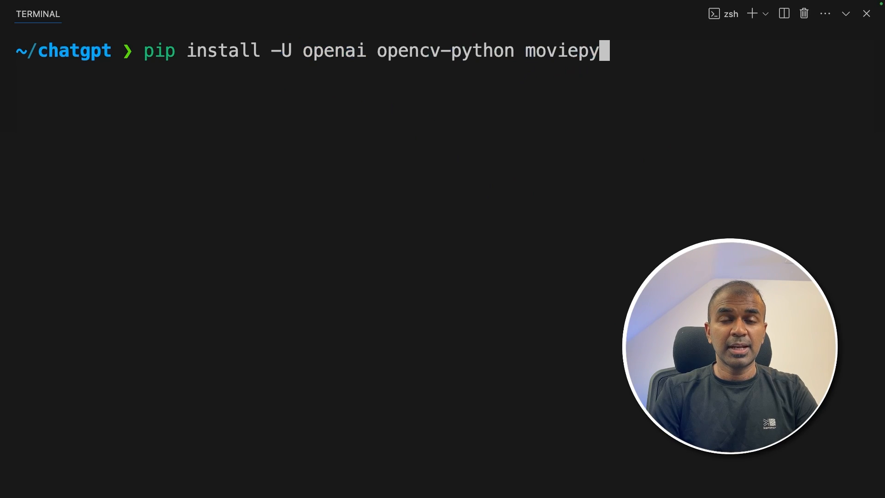
pyautogui.press('Enter')
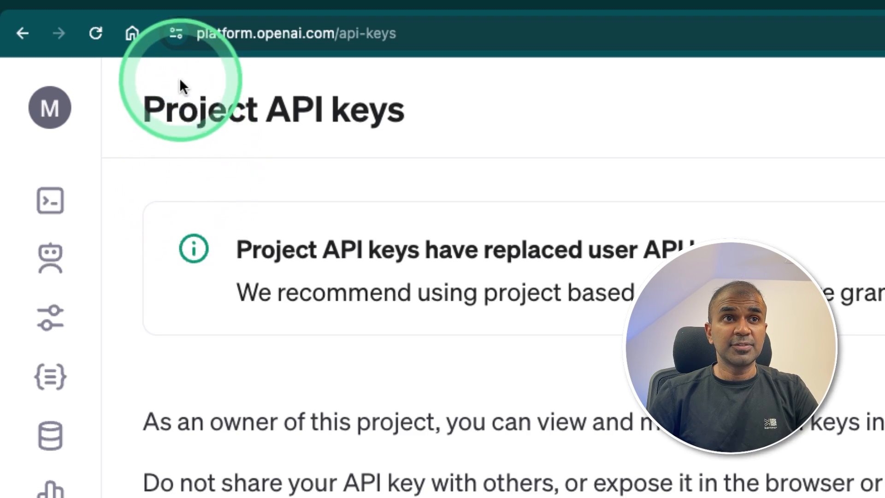
pyautogui.moveTo(383, 53)
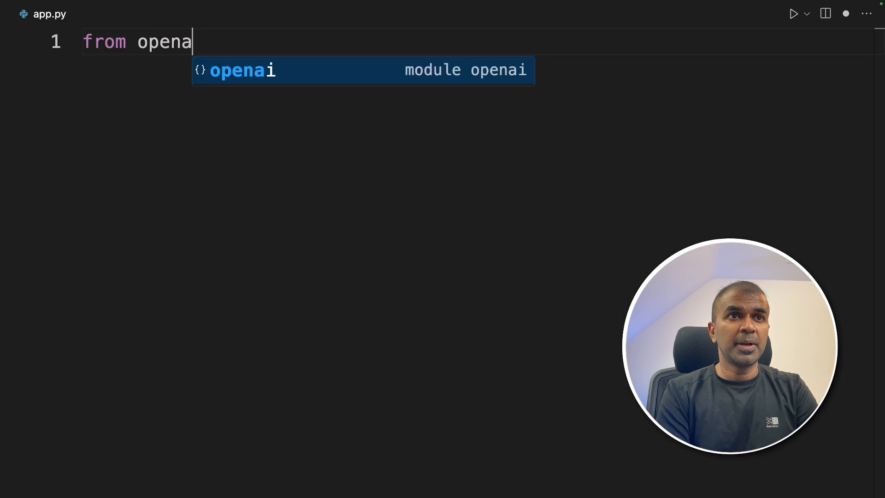
# - Write the OpenAI import, MODEL="gpt-4o", an API-key client, and a chat.completions.create call
pyautogui.write('i import OpenAI')
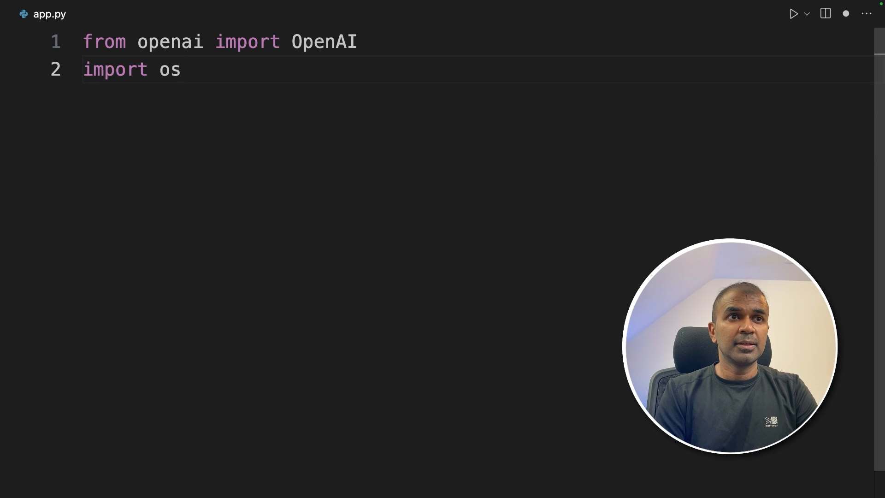
pyautogui.write('MODEL="gpt-4o"')
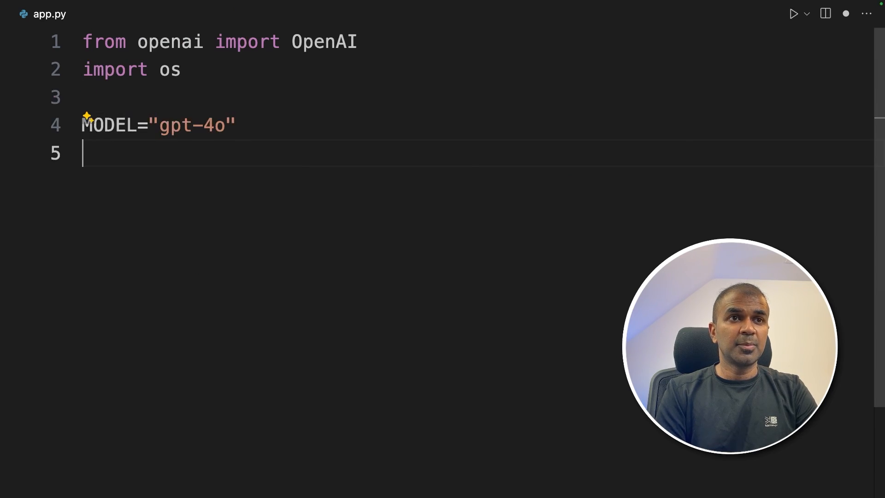
pyautogui.write('client = OpenAI(api_key=os.environ.get("OPENAI_API_KEY"))')
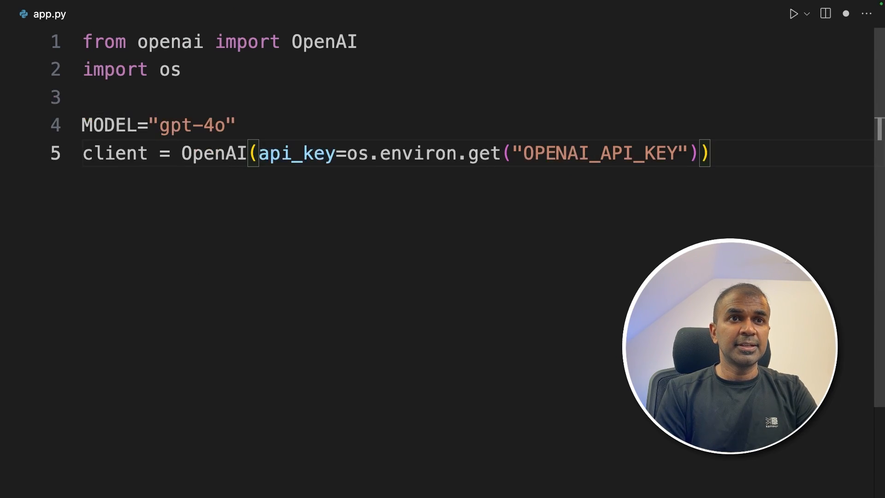
pyautogui.click(230, 160)
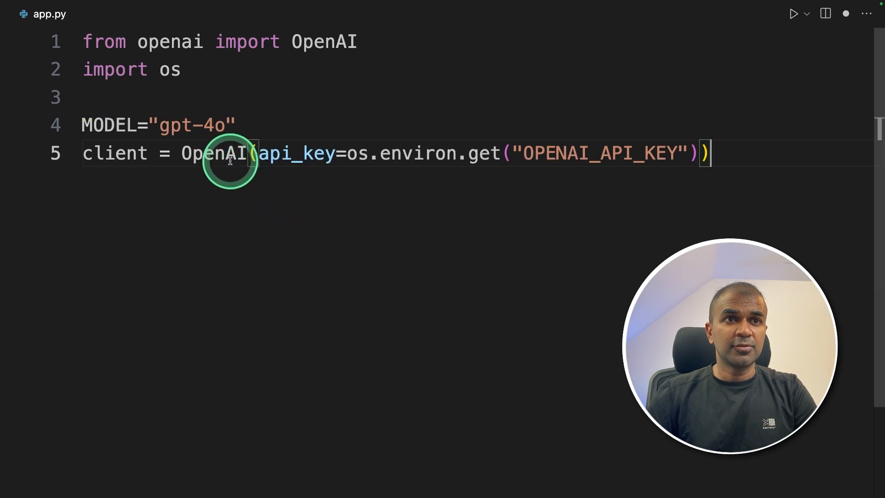
pyautogui.moveTo(256, 153); pyautogui.dragTo(664, 153)
pyautogui.write('# 1 - Basic Chat')
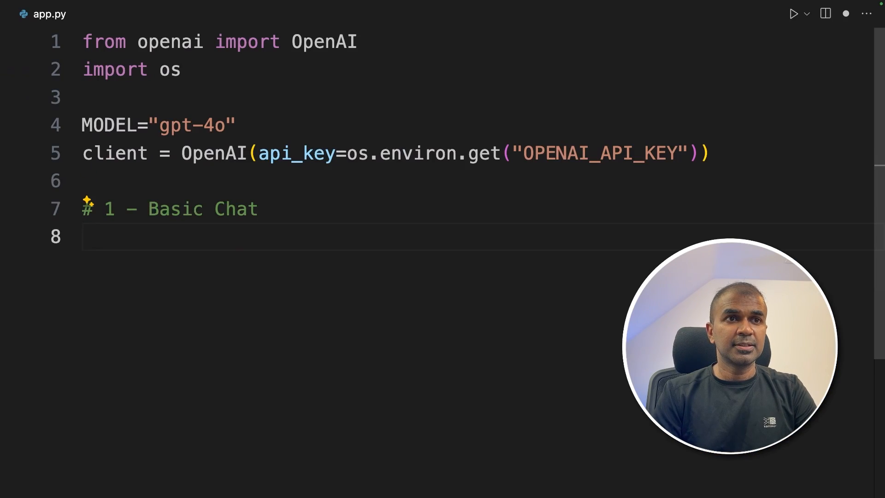
pyautogui.write('completion = client.chat.completions.create(')
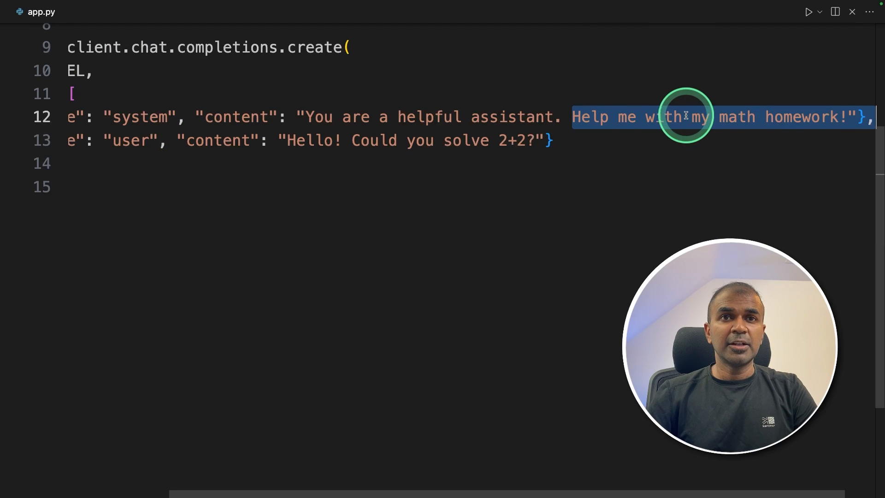
pyautogui.moveTo(356, 141)
pyautogui.write('python app.py')
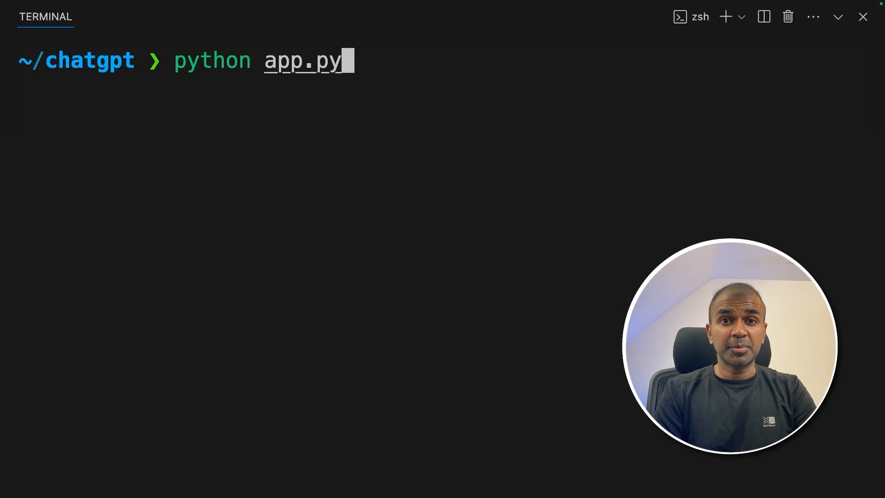
# - Run app.py and highlight the assistant's reply that 2 + 2 is 4
pyautogui.press('Enter')
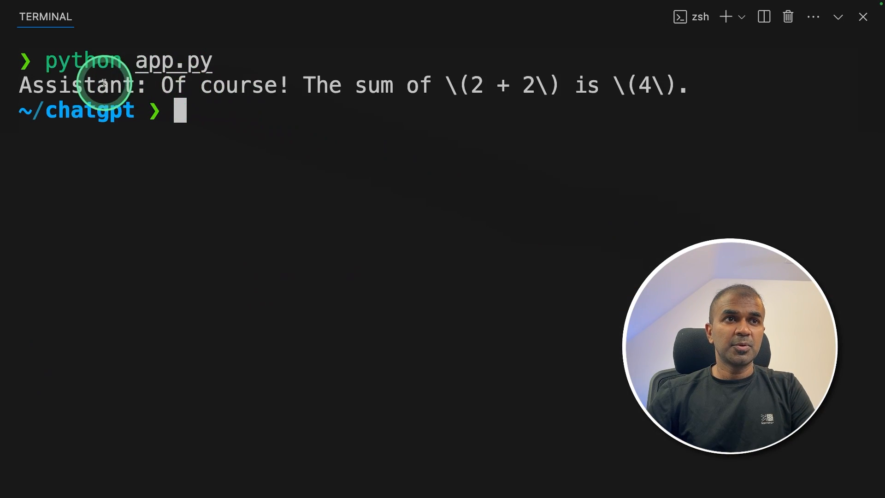
pyautogui.doubleClick(321, 85)
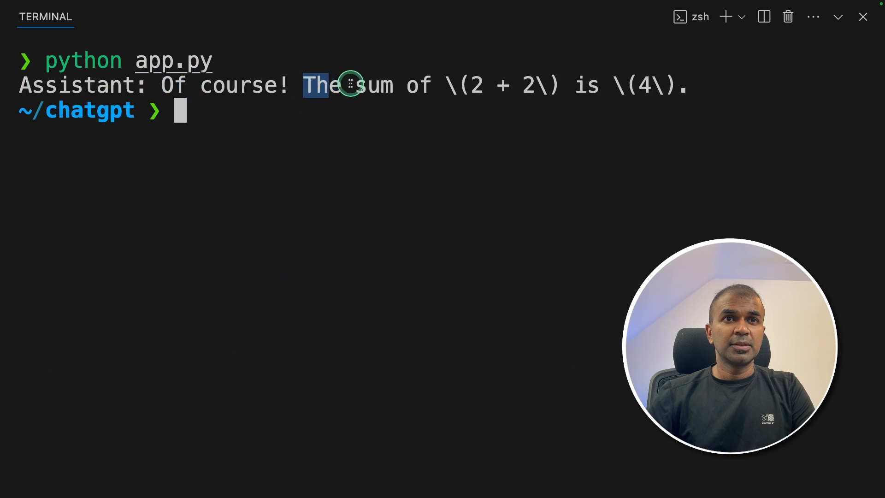
pyautogui.moveTo(305, 85); pyautogui.dragTo(678, 86)
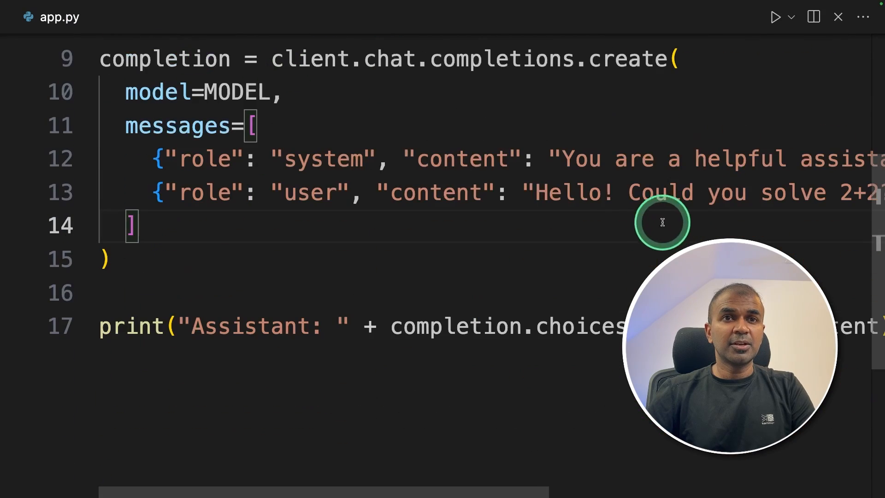
pyautogui.moveTo(642, 193); pyautogui.dragTo(858, 193)
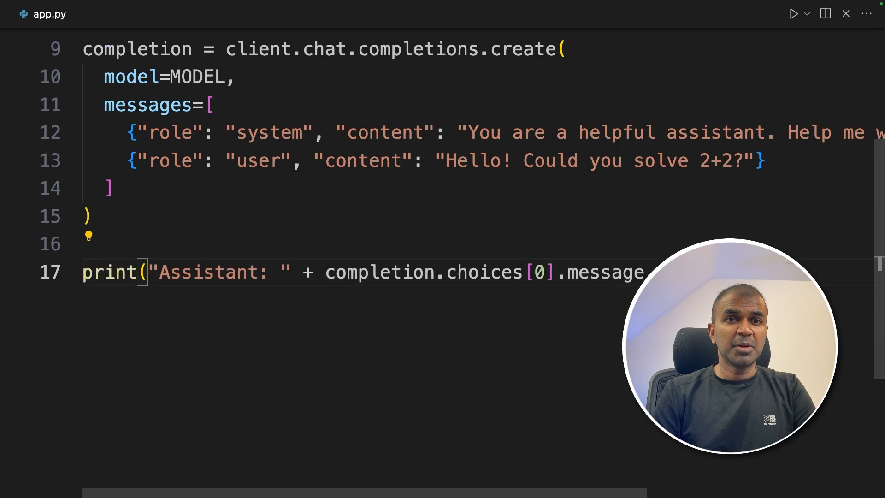
# - Add the '# 2 – Image Processing: Base64' header and import base64
pyautogui.write('# 2 – Image Processing: Base64')
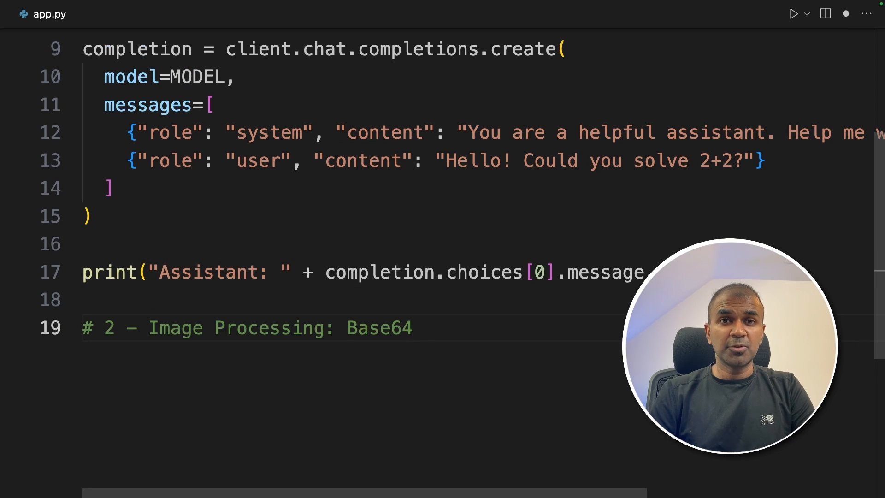
pyautogui.write('import base64')
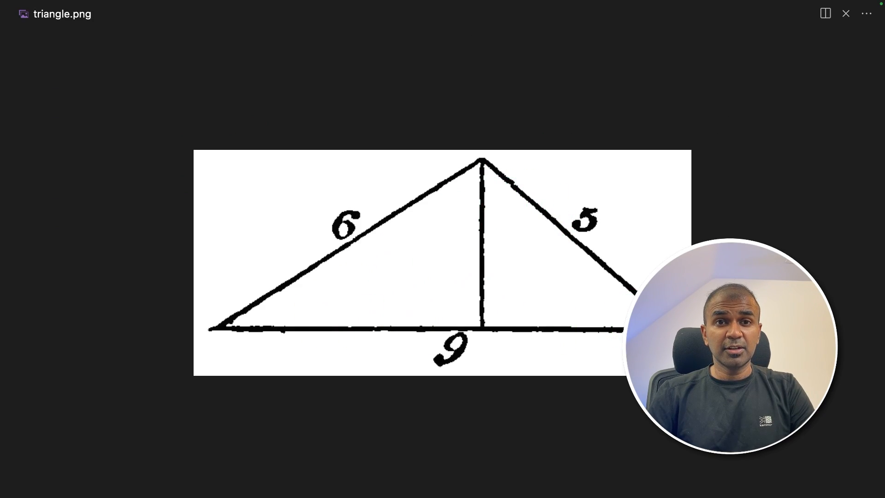
pyautogui.click(352, 234)
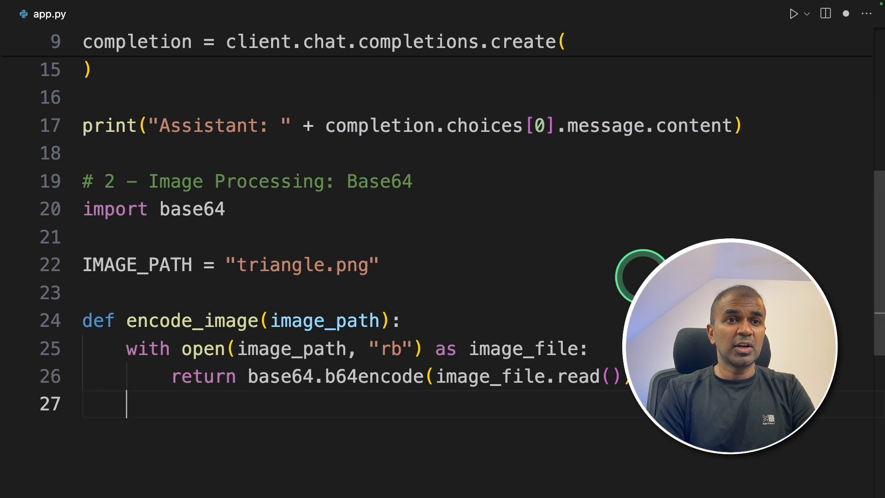
# - Encode IMAGE_PATH to base64 and send it to GPT-4o in a completions call
pyautogui.write('base64_image = encode_image(IMAGE_PATH)')
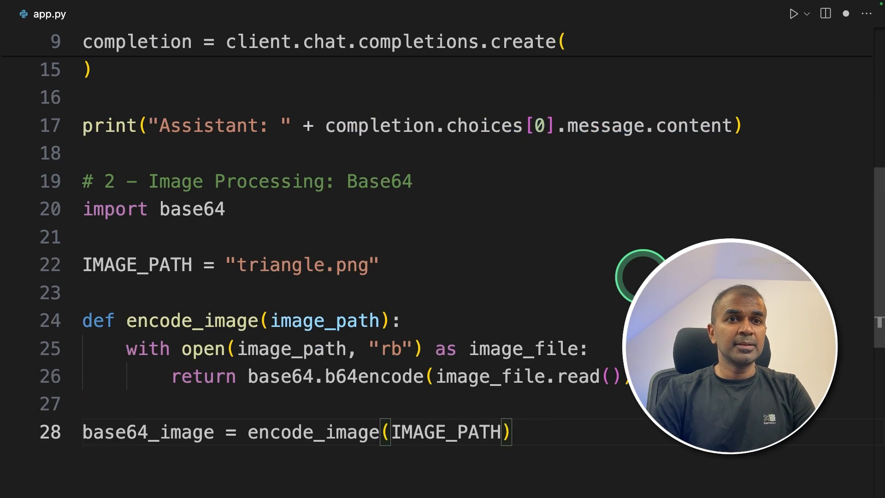
pyautogui.doubleClick(312, 432)
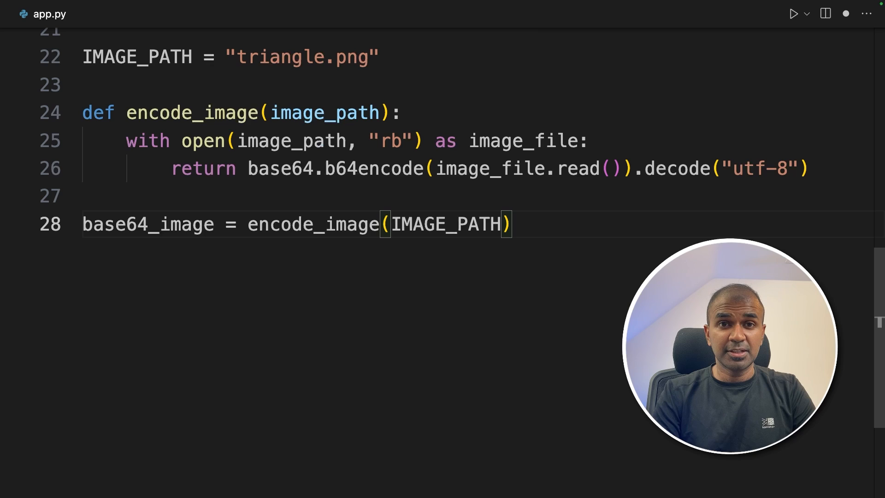
pyautogui.write('response = client.chat.completions.create(')
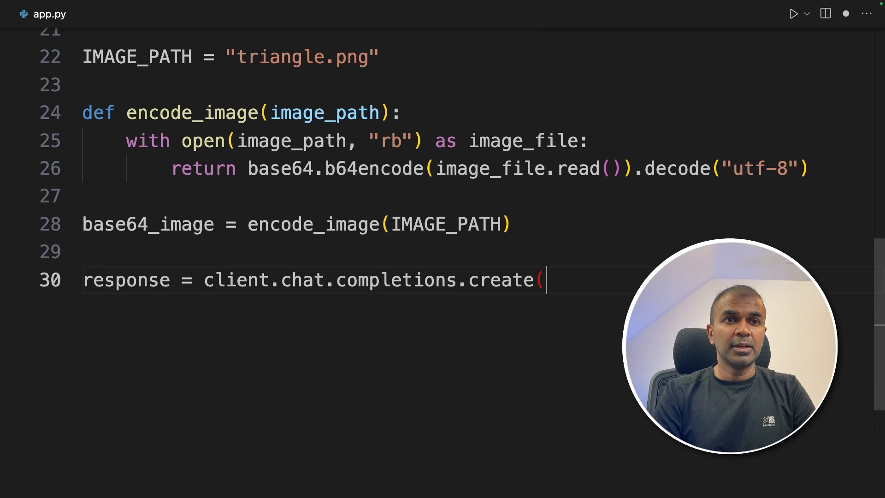
pyautogui.press('Enter')
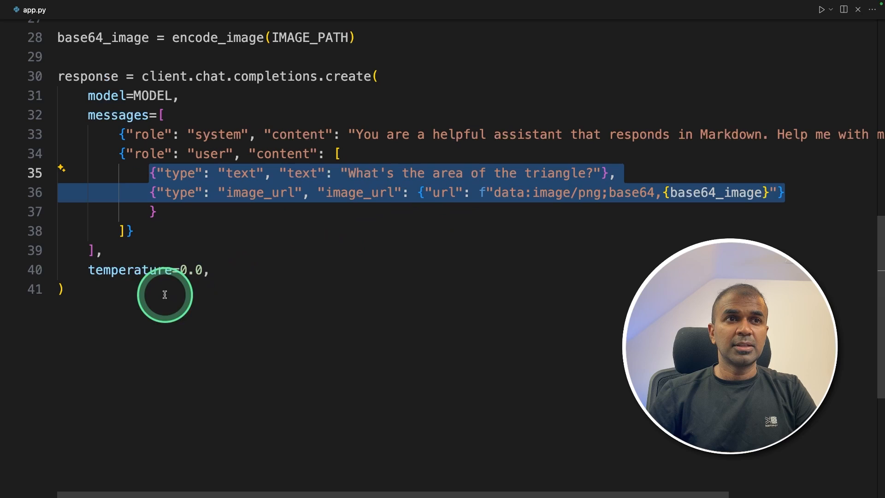
pyautogui.click(564, 188)
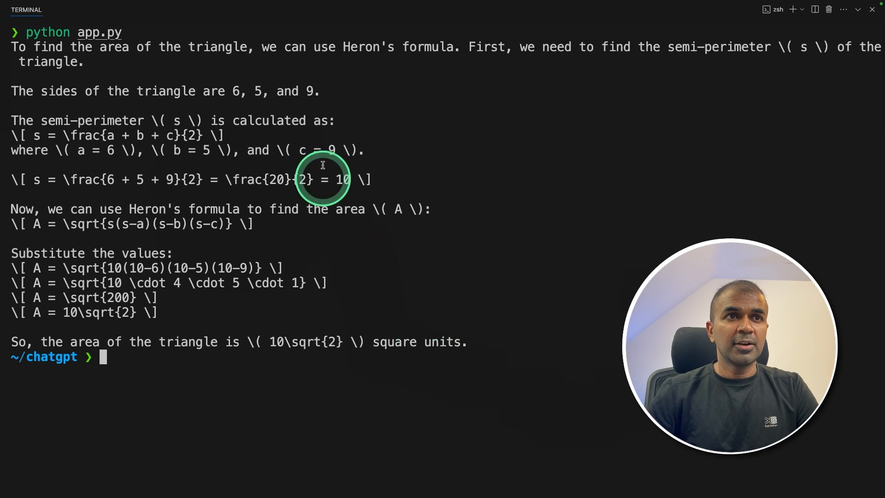
# - Highlight the semi-perimeter calculation in GPT-4o's Heron's formula answer
pyautogui.moveTo(25, 91); pyautogui.dragTo(236, 91)
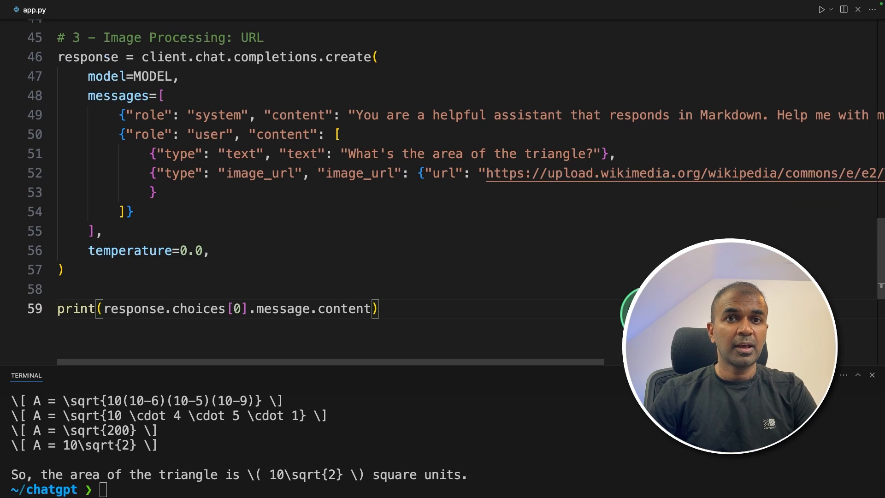
# - Add the '# 3 - Image Processing: URL' block using a Wikimedia triangle image URL
pyautogui.click(500, 174)
pyautogui.write('# 4 - Summarization: Video Summary')
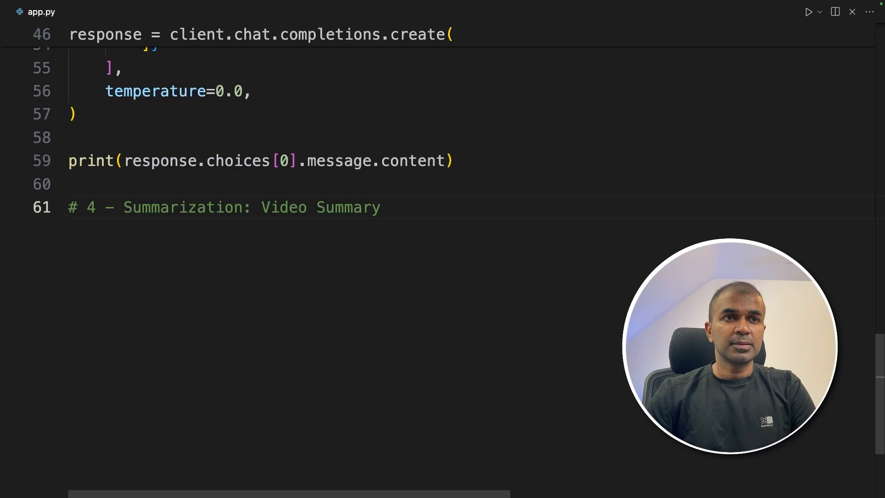
# - Import cv2 and accept the suggested moviepy VideoFileClip import
pyautogui.write('import c')
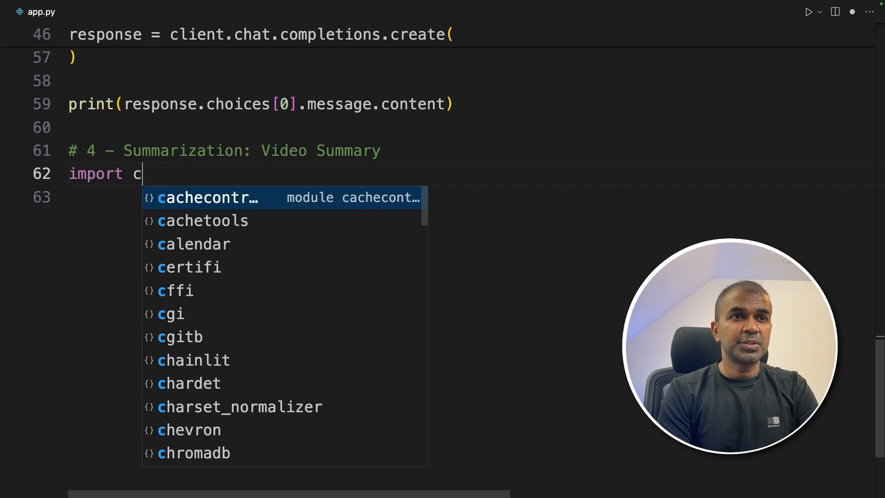
pyautogui.write('v2')
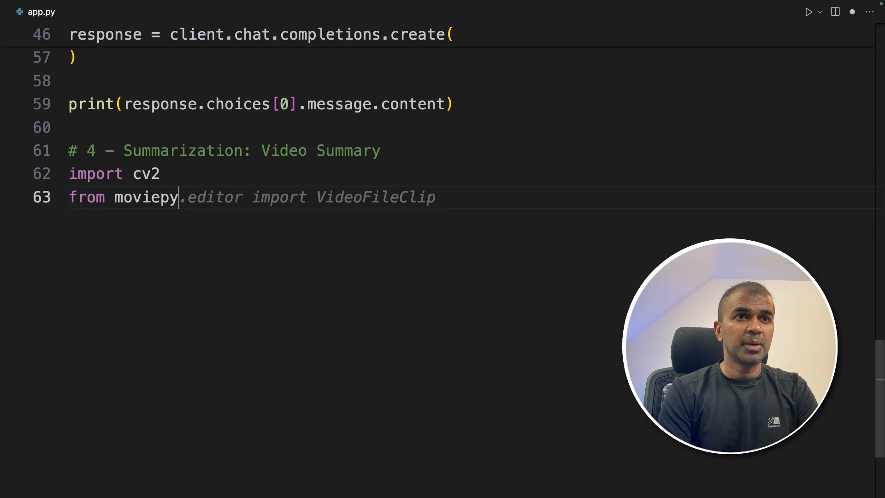
pyautogui.press('Tab')
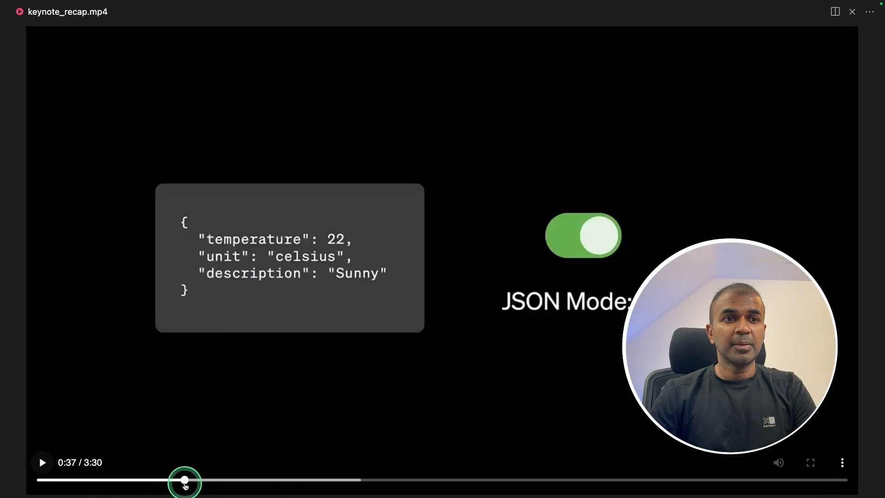
# - Skim the keynote recap video and add base64Frames, audio_path = process_video(VIDEO_PATH)
pyautogui.moveTo(185, 480); pyautogui.dragTo(417, 480)
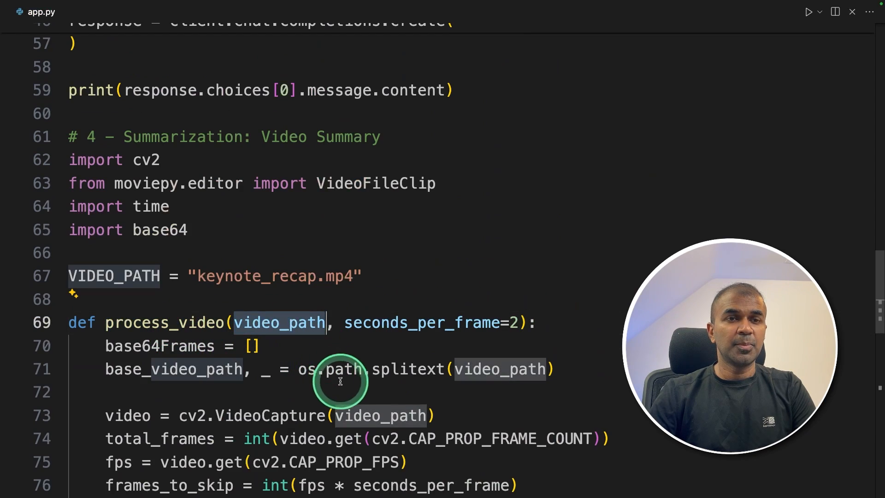
pyautogui.scroll(-3)
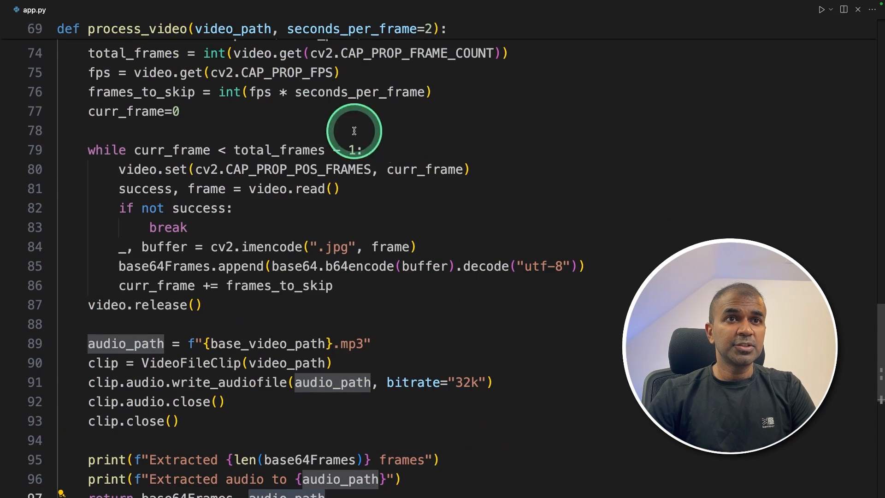
pyautogui.moveTo(323, 248)
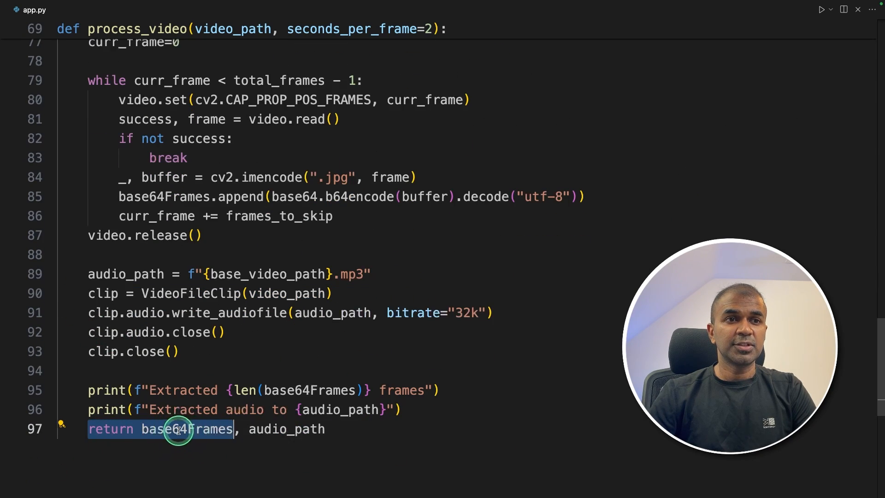
pyautogui.doubleClick(287, 429)
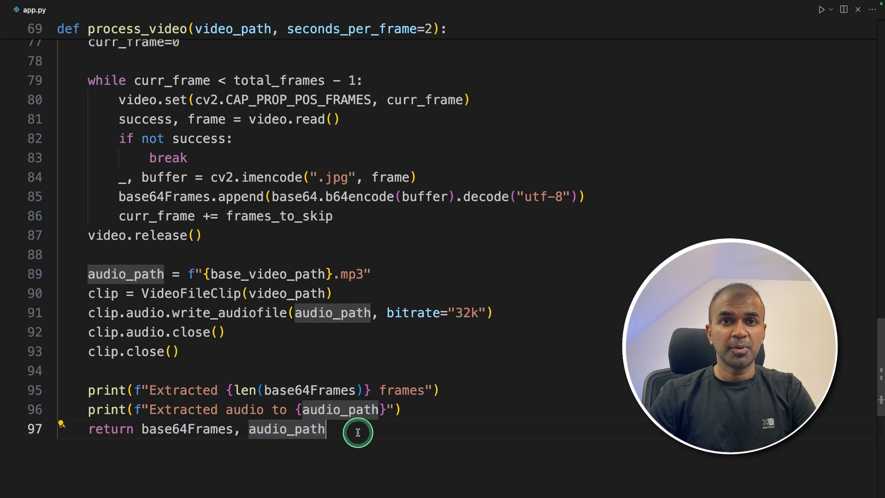
pyautogui.write('base64Frames, audio_path = process_video(VIDEO_PATH)')
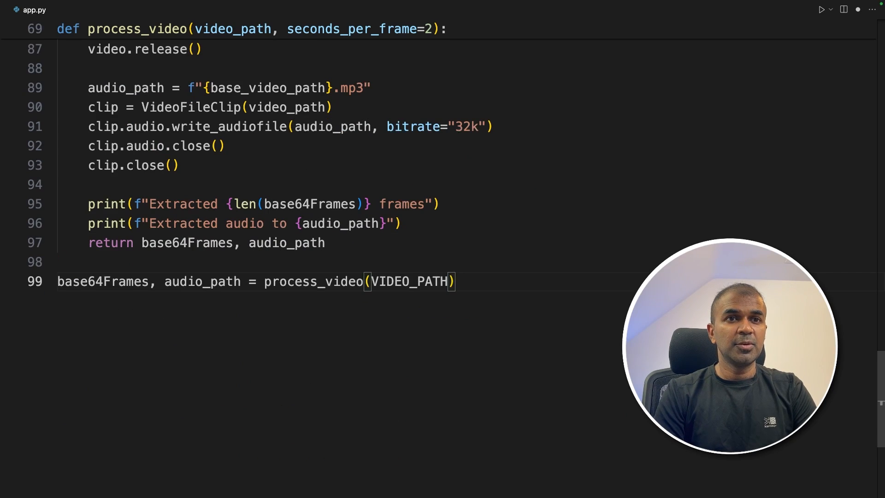
# - Set seconds_per_frame=1, accept Copilot's frames-based summary request, and print the response content
pyautogui.write(', seconds_per_frame=1')
pyautogui.write('respo')
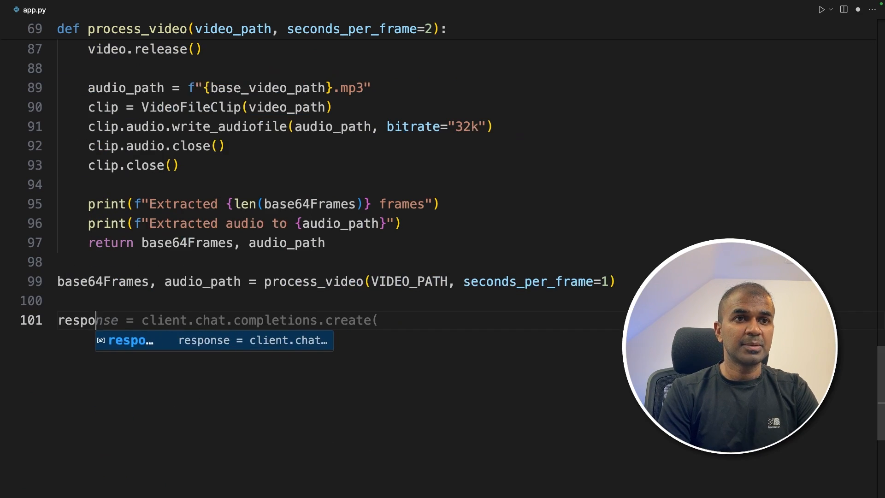
pyautogui.press('Tab')
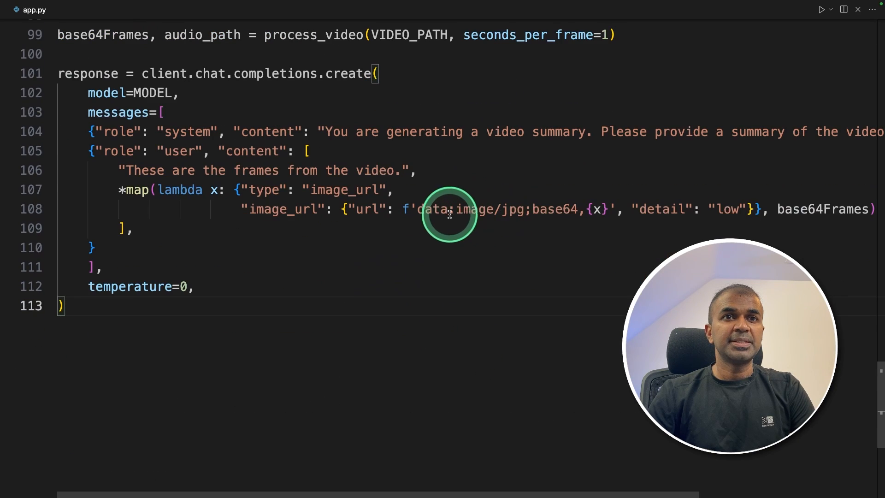
pyautogui.doubleClick(819, 209)
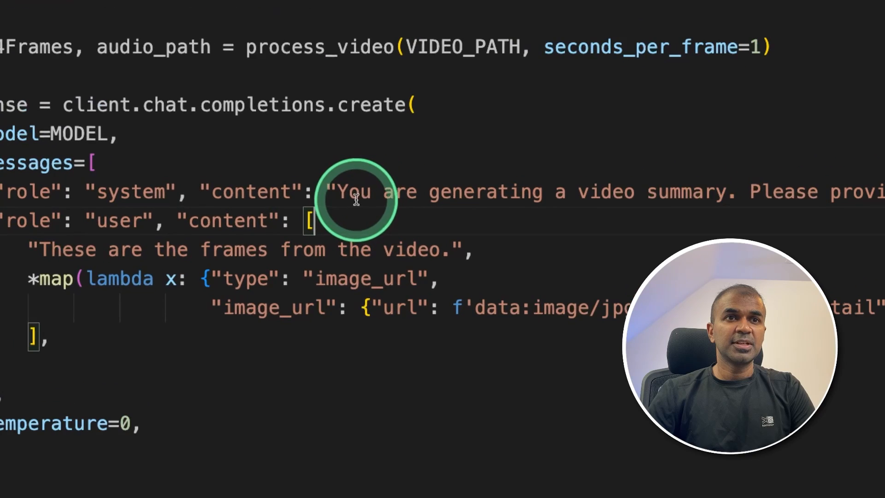
pyautogui.moveTo(339, 192); pyautogui.dragTo(734, 192)
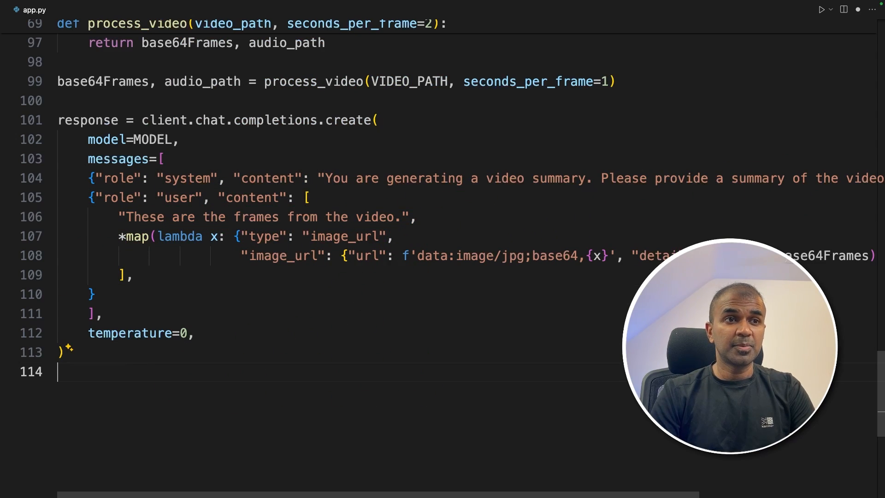
pyautogui.write('print(response.choices[0].message.content)')
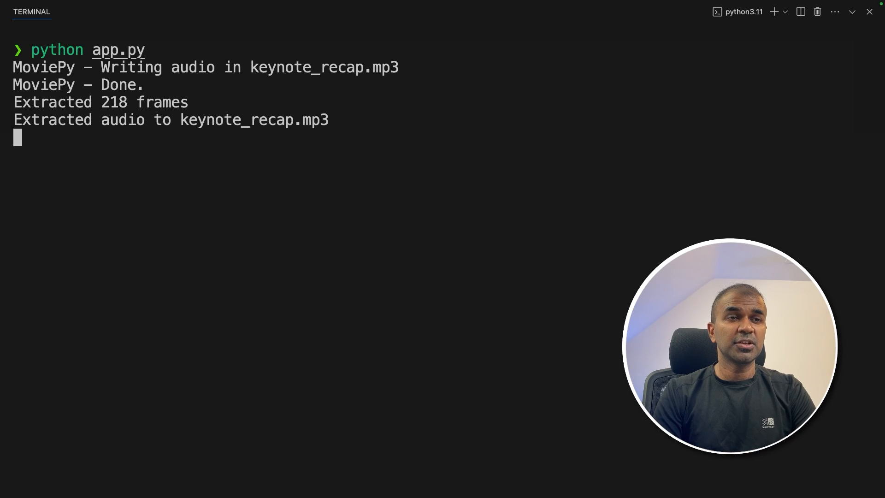
# - Highlight the 218-frame extraction output and play the extracted keynote_recap.mp3 audio
pyautogui.tripleClick(99, 102)
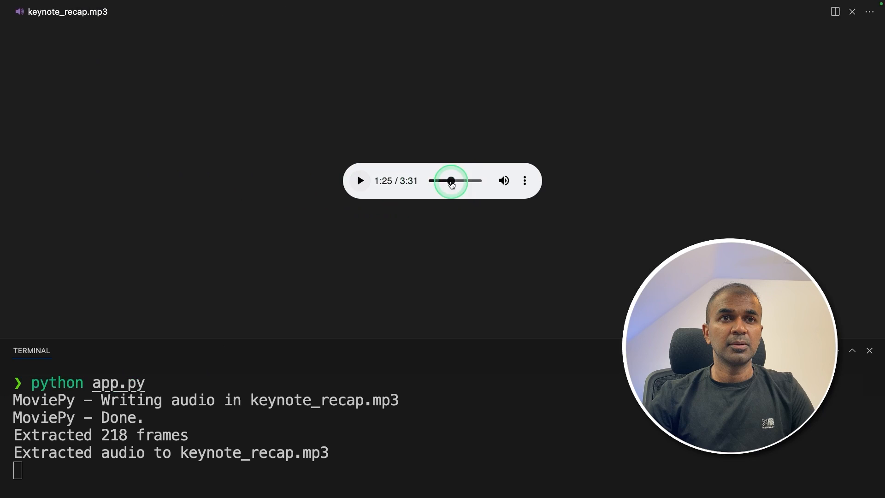
pyautogui.click(360, 181)
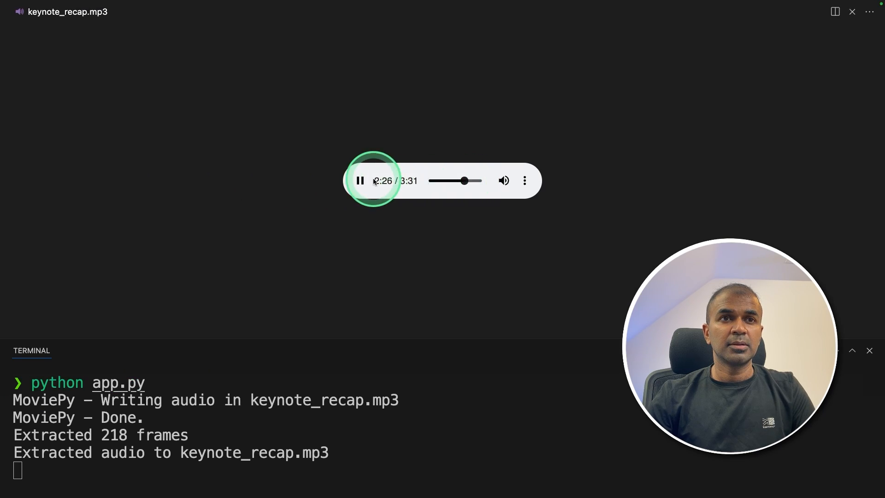
pyautogui.click(360, 181)
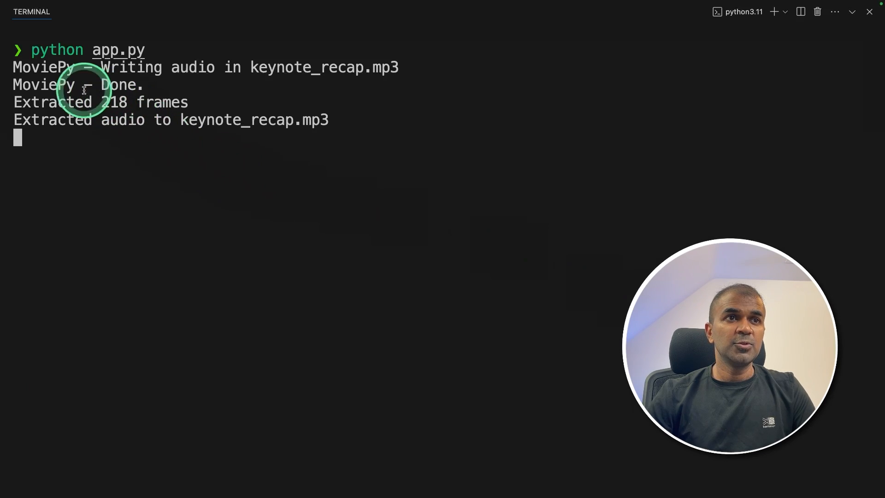
pyautogui.doubleClick(44, 85)
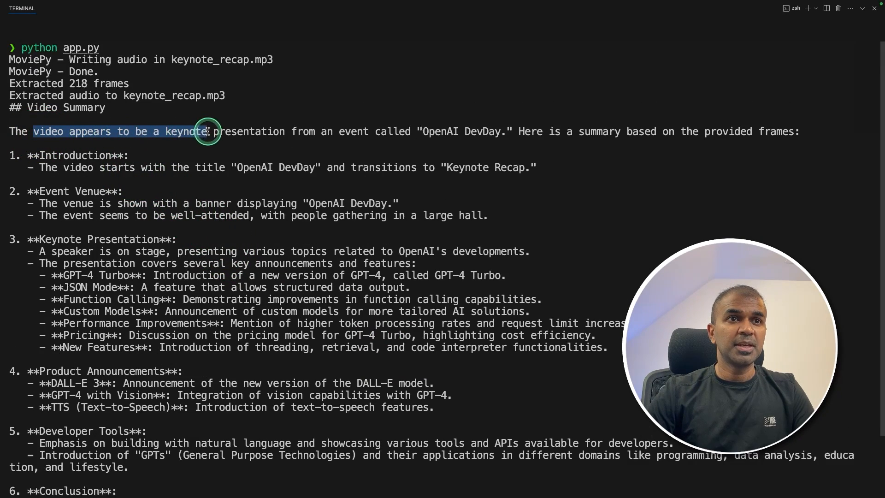
# - Highlight the video summary's opening sentence and scroll through the numbered DevDay sections
pyautogui.moveTo(207, 131); pyautogui.dragTo(454, 131)
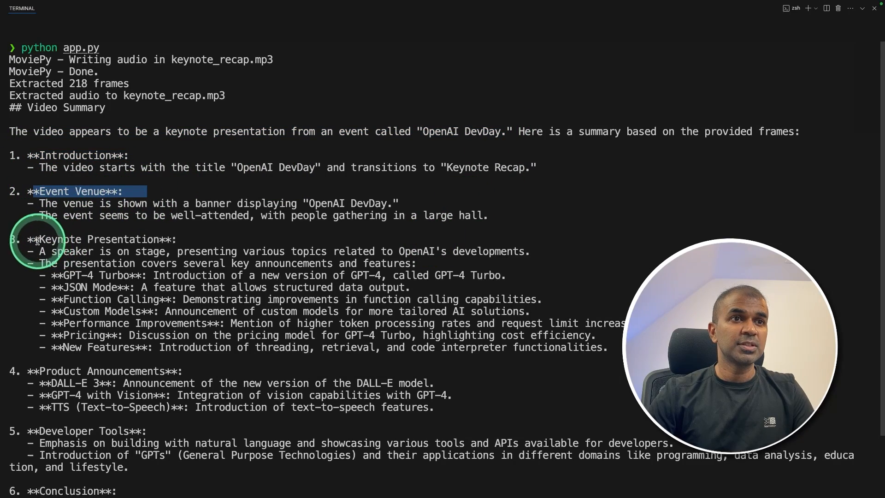
pyautogui.scroll(-3)
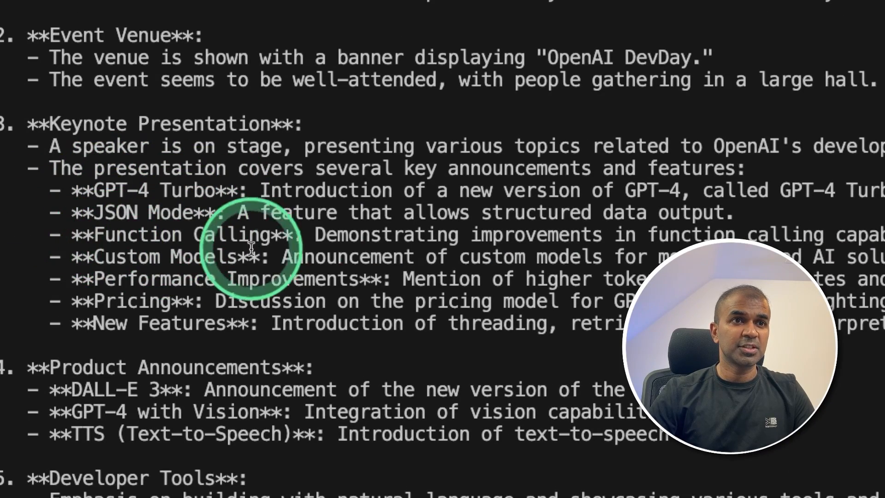
pyautogui.moveTo(166, 305)
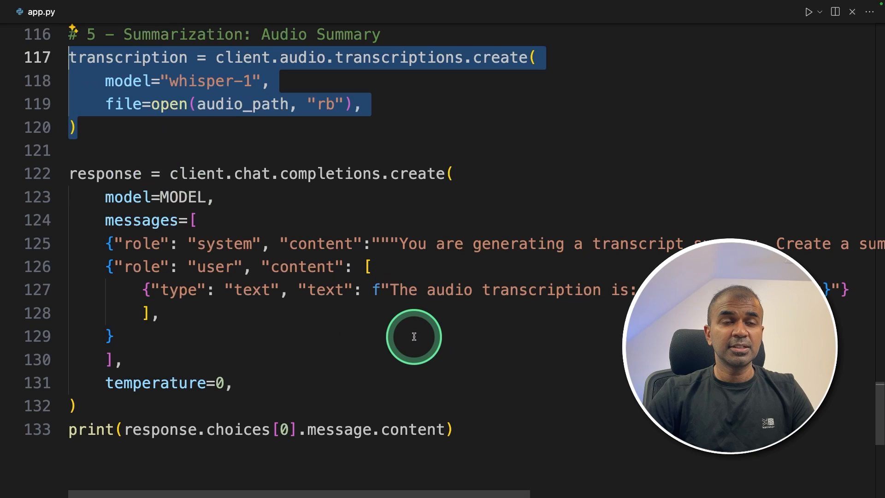
# - Review the combined summary call, highlighting the base64Frames and transcription.text inputs
pyautogui.scroll(-3)
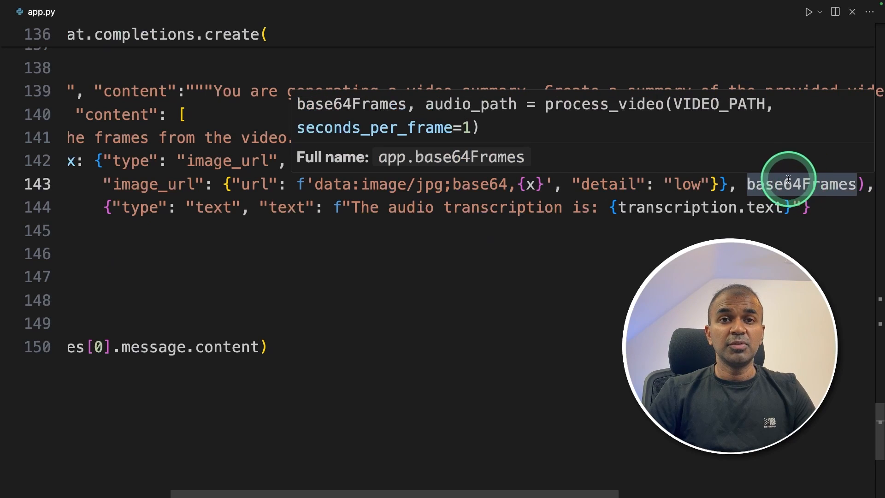
pyautogui.moveTo(789, 179)
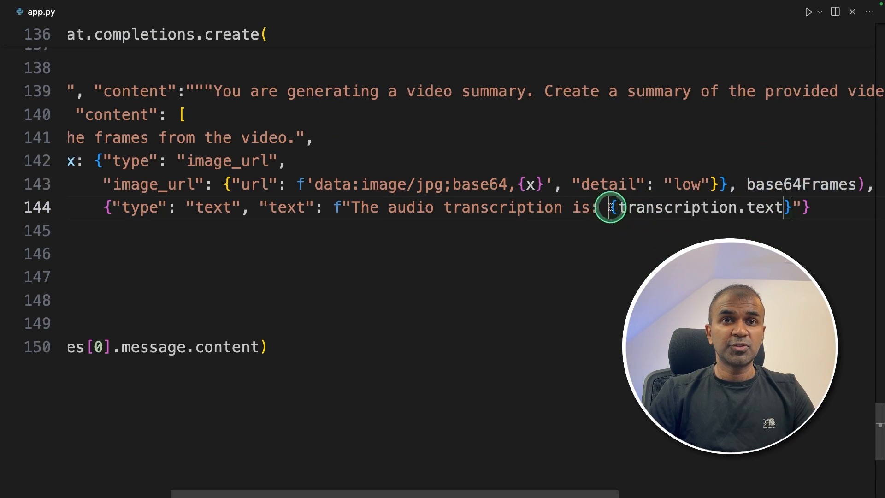
pyautogui.moveTo(610, 207); pyautogui.dragTo(108, 183)
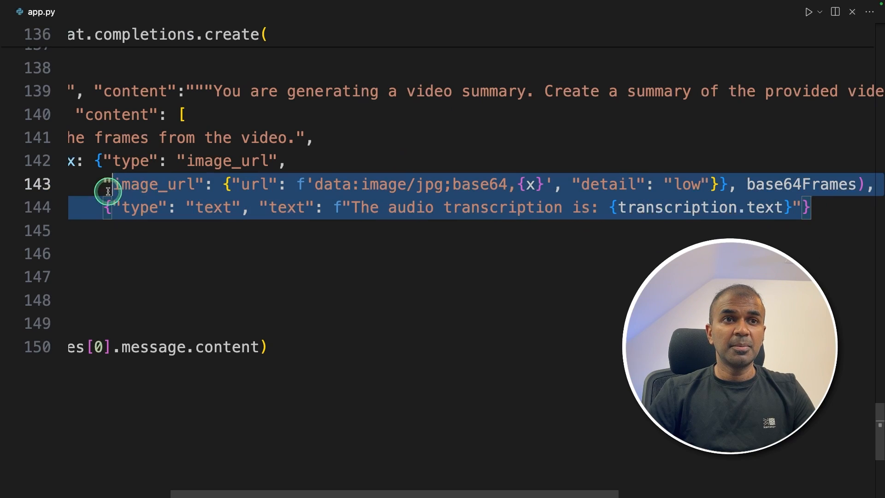
pyautogui.hscroll(-3)
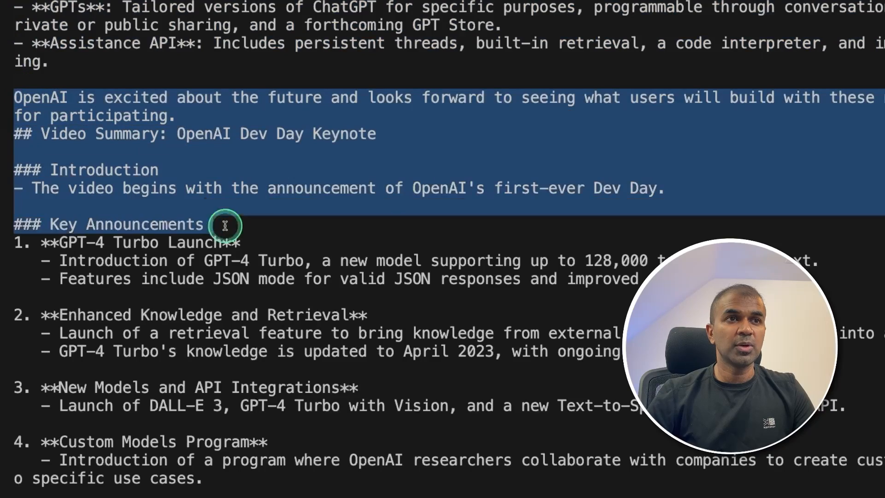
# - Scroll through the audio summary and 'Video Summary: OpenAI Dev Day Keynote' output
pyautogui.scroll(-3)
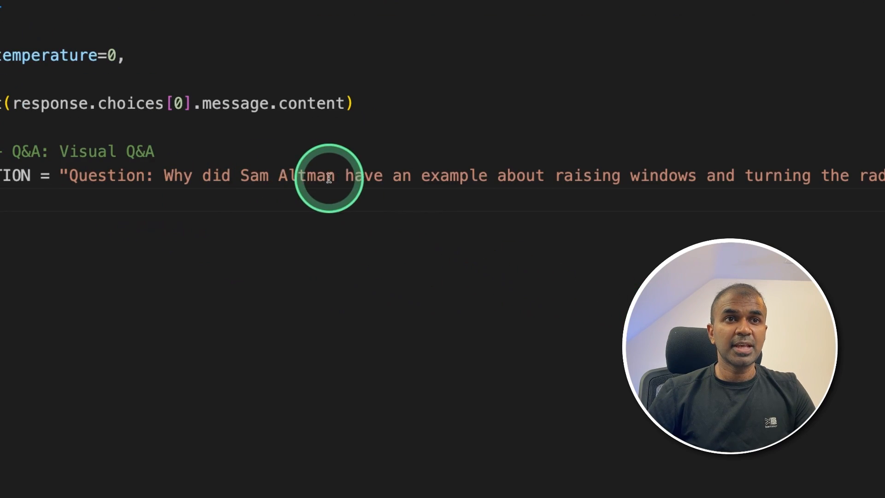
pyautogui.moveTo(702, 173)
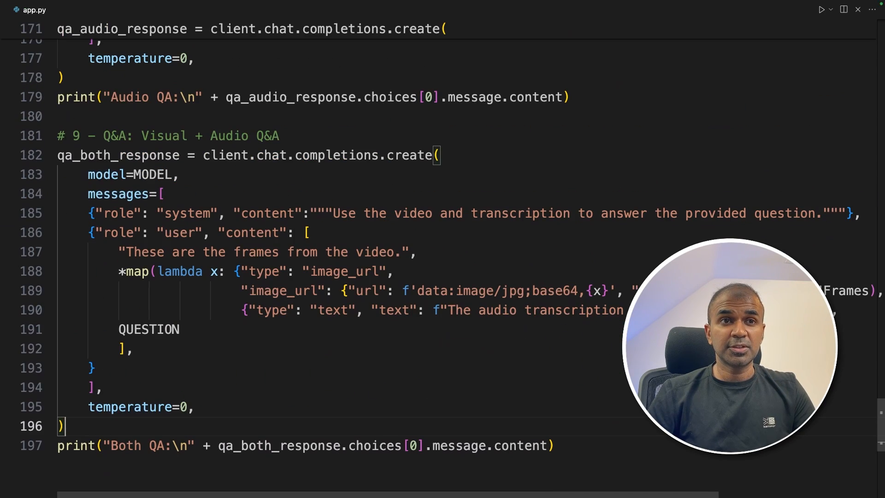
# - Scroll back up through the new Visual, Audio and Both QA code
pyautogui.scroll(3)
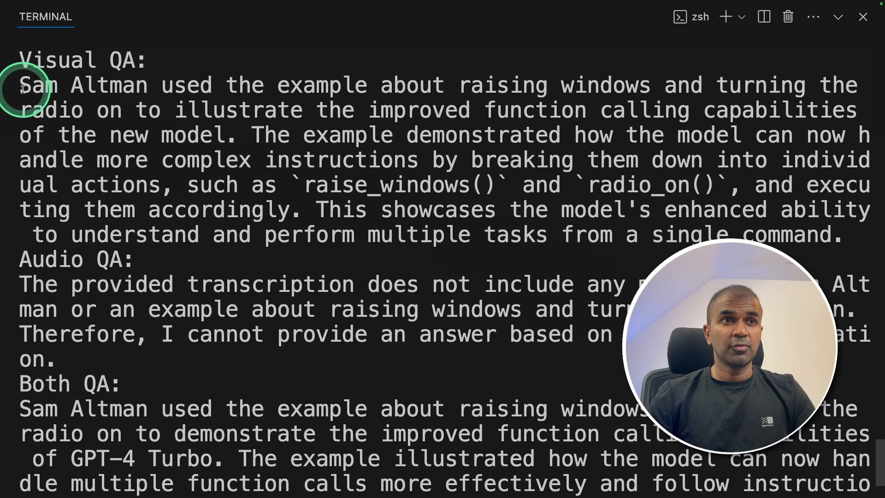
# - Highlight the visual answer about raising windows, then the audio answer lacking it
pyautogui.moveTo(23, 85); pyautogui.dragTo(458, 85)
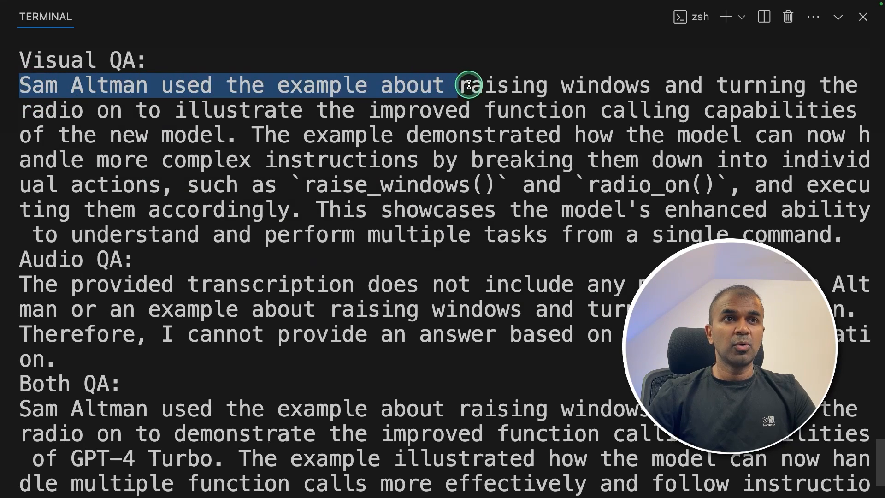
pyautogui.moveTo(462, 85); pyautogui.dragTo(725, 85)
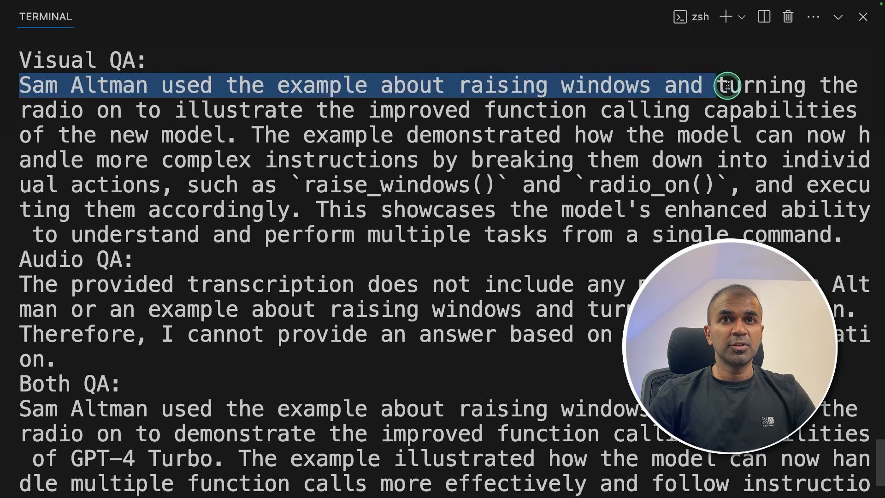
pyautogui.click(129, 110)
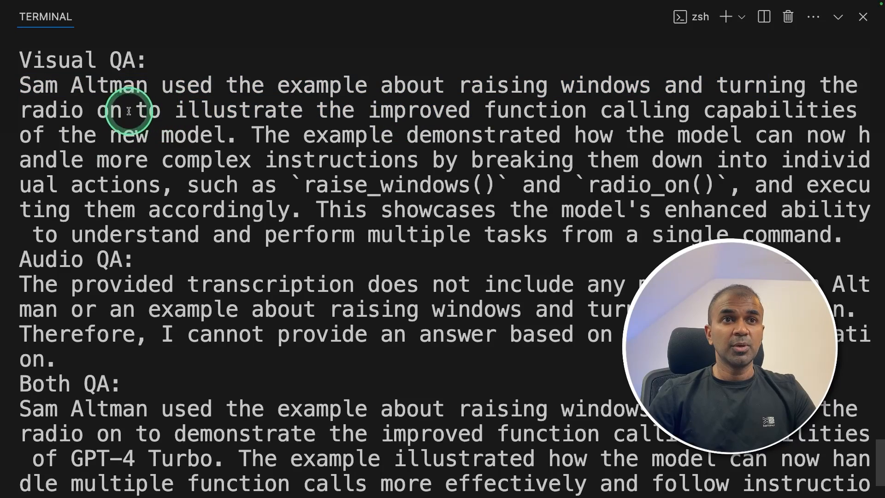
pyautogui.moveTo(128, 109); pyautogui.dragTo(827, 109)
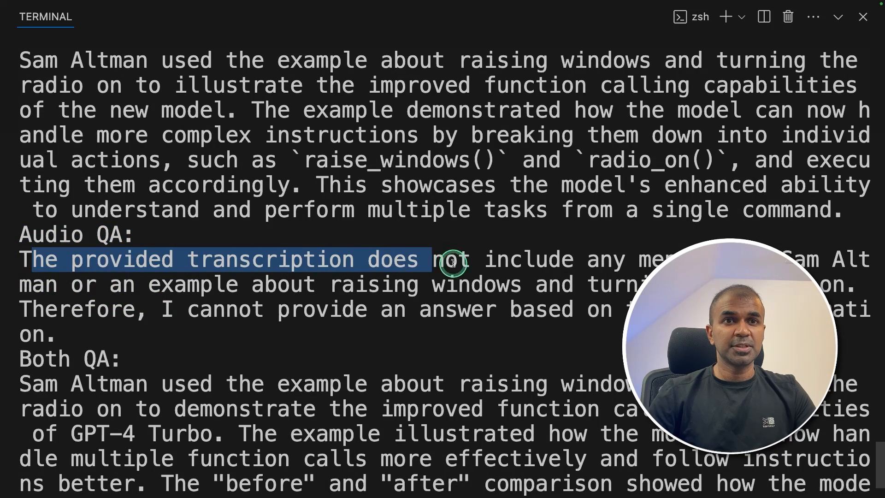
# - Highlight the combined answer explaining the windows example as improved function calling
pyautogui.scroll(-3)
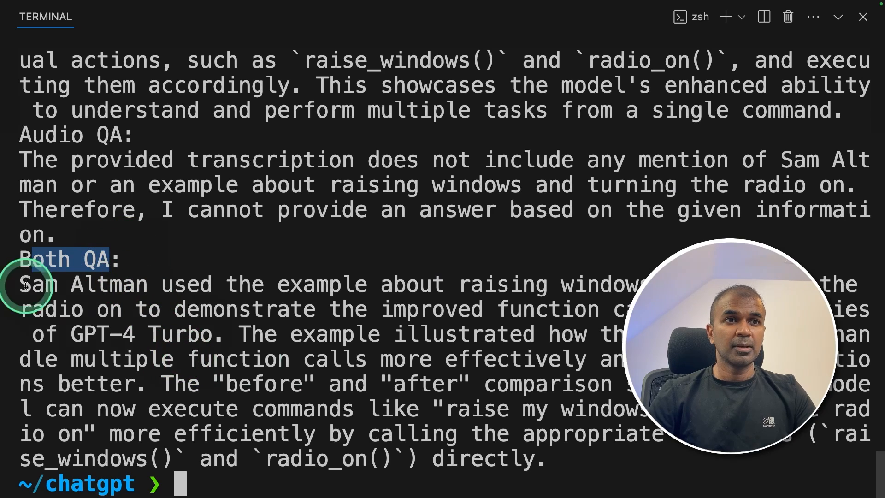
pyautogui.moveTo(22, 282); pyautogui.dragTo(638, 458)
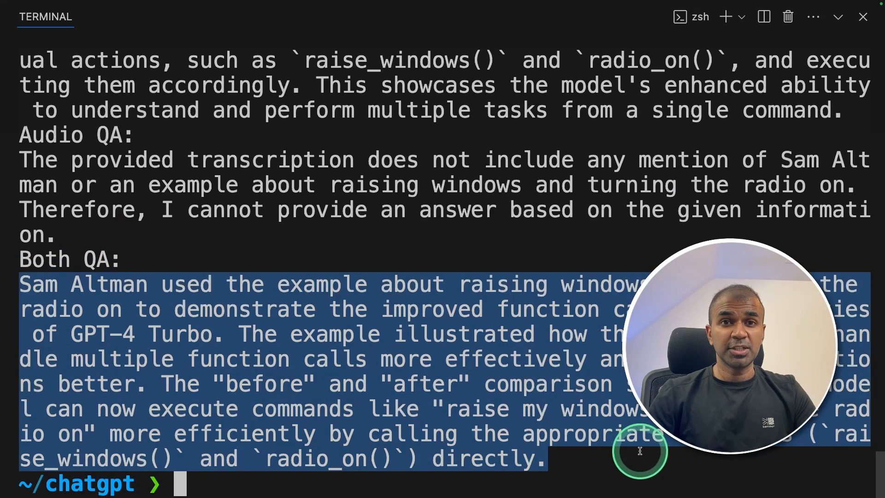